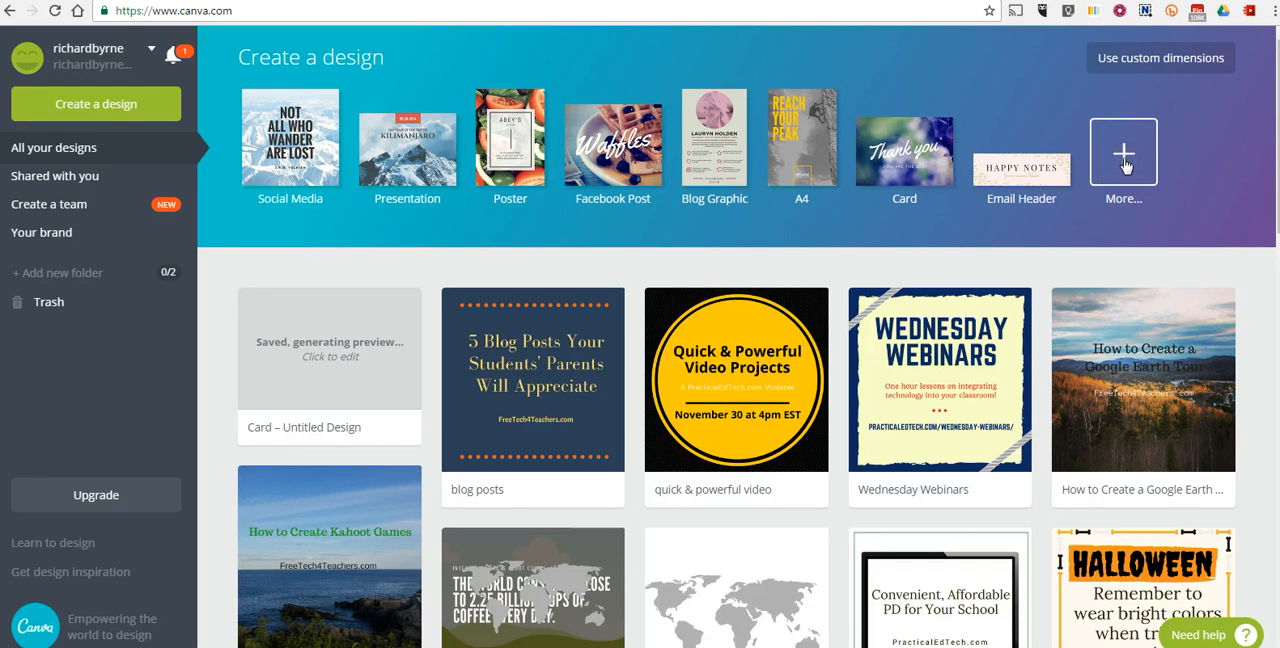
Create a new blank Card design (14.8 × 10.5 cm) from the home page.
left_click(1122, 152)
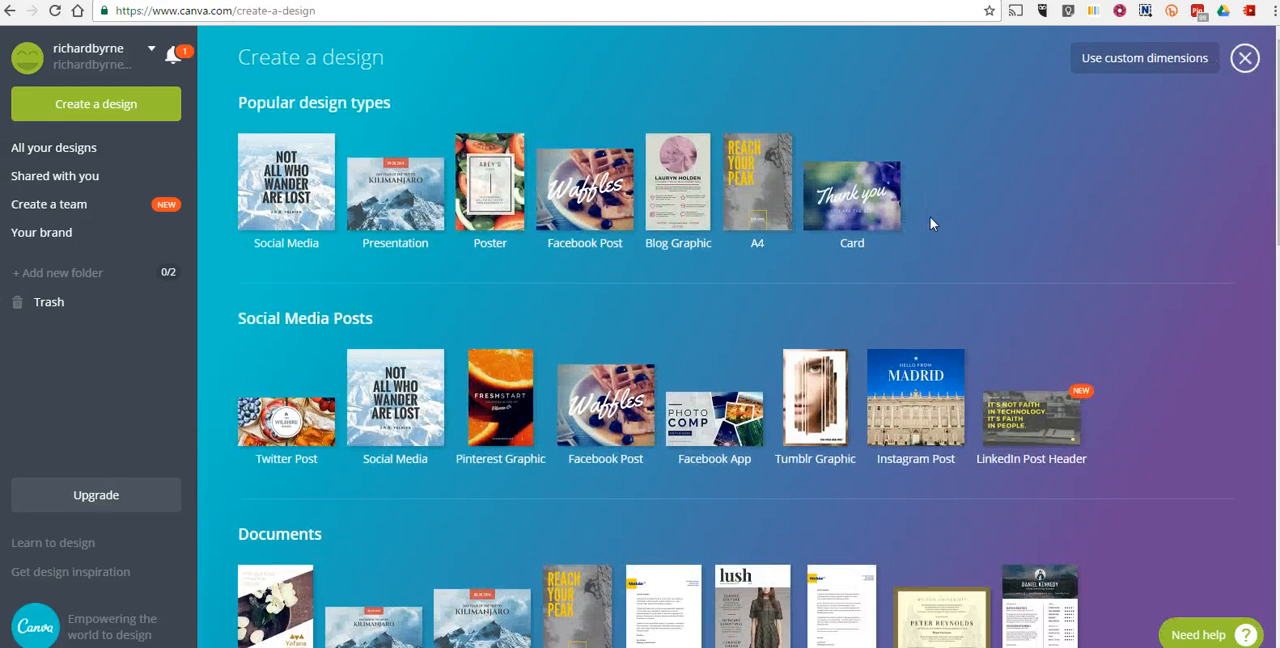
mouse_move(851, 190)
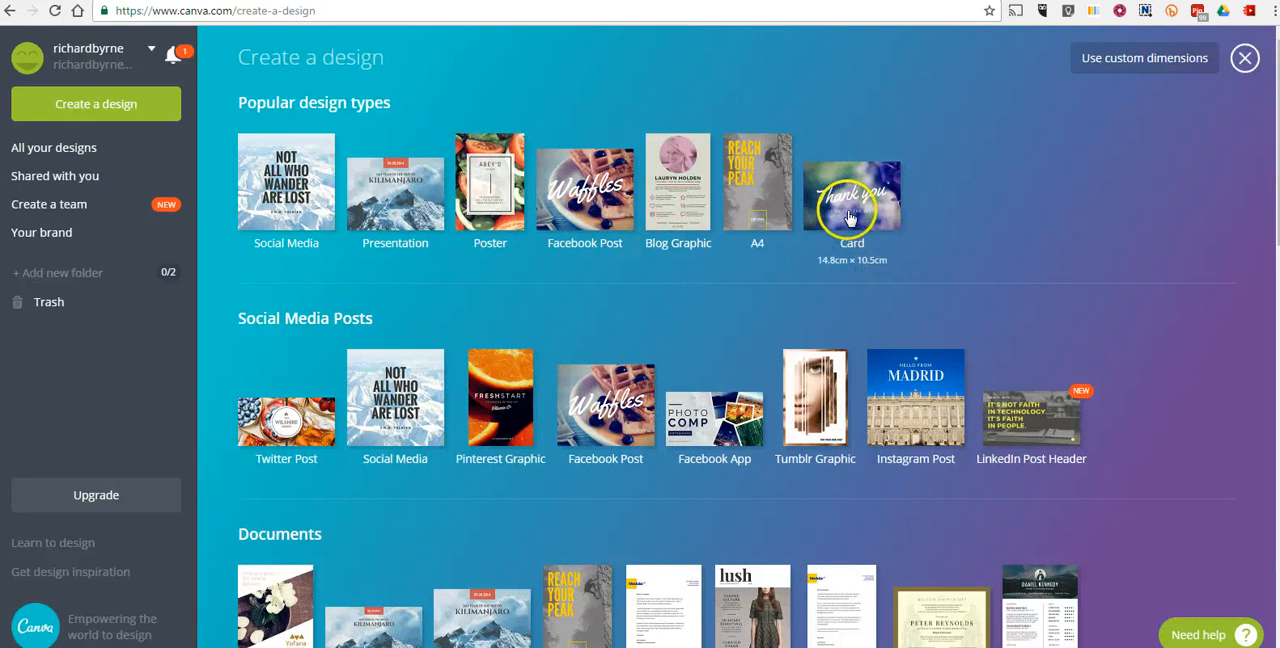
left_click(852, 190)
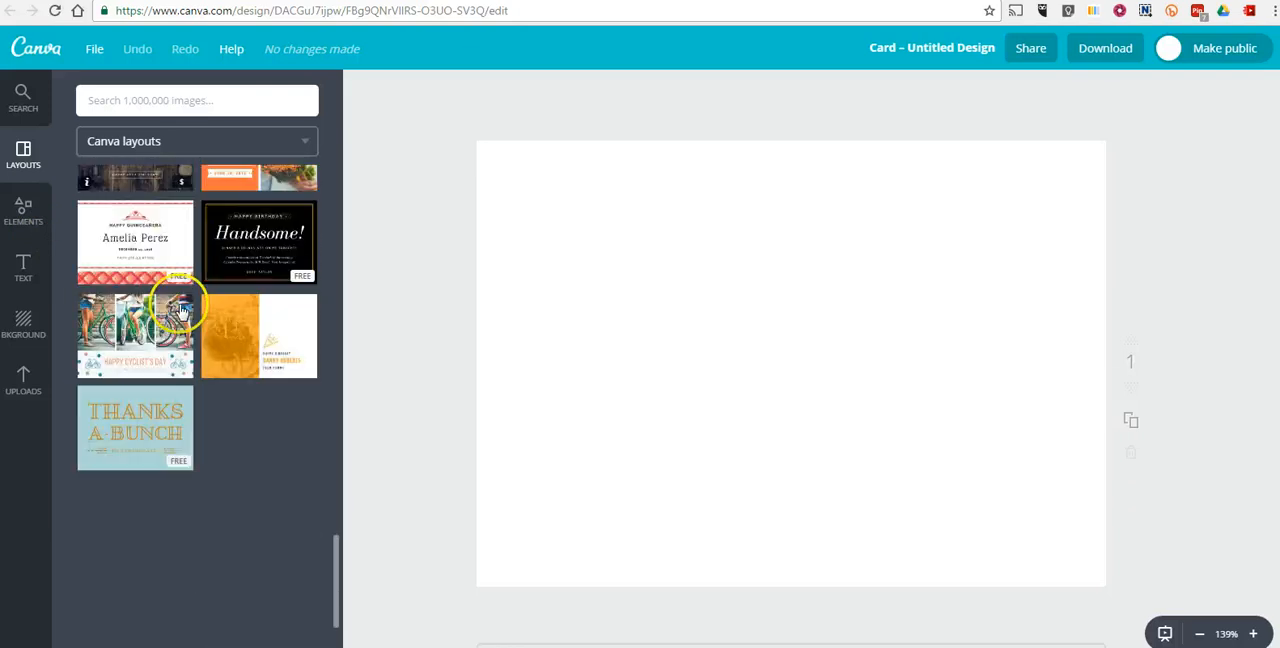
Apply the navy 'Welcome to the world Baby Isabella' layout and delete its clothesline graphic.
scroll("down", 3)
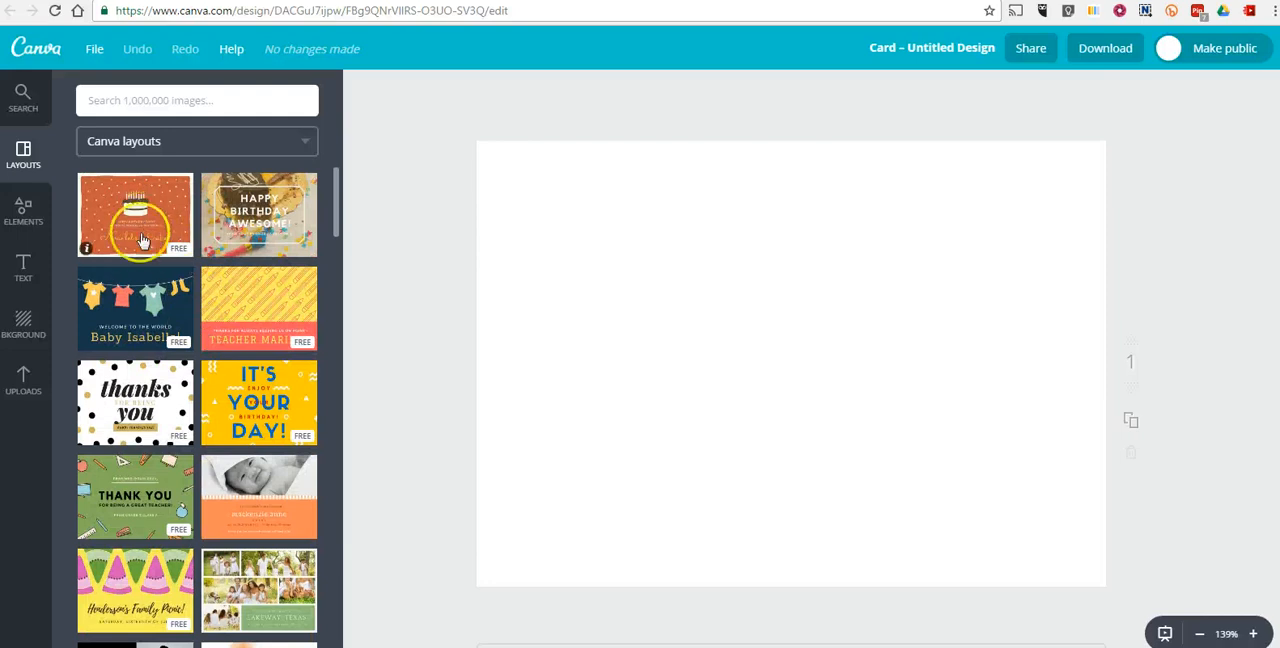
left_click(135, 308)
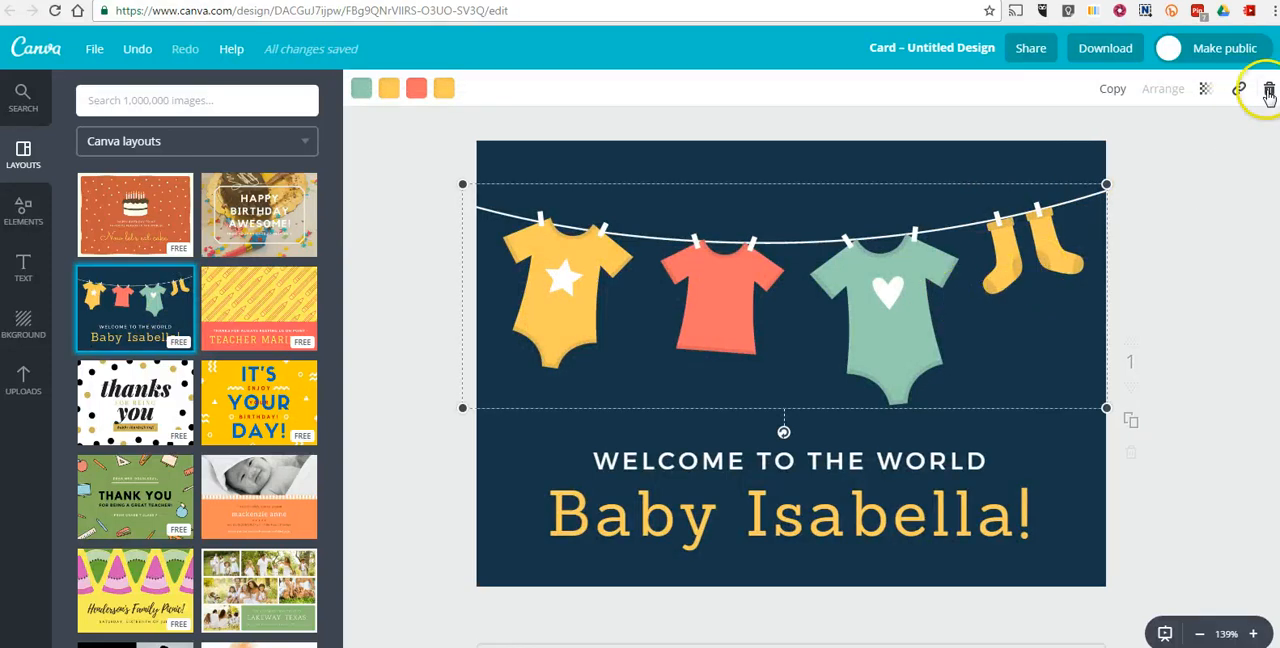
left_click(1268, 89)
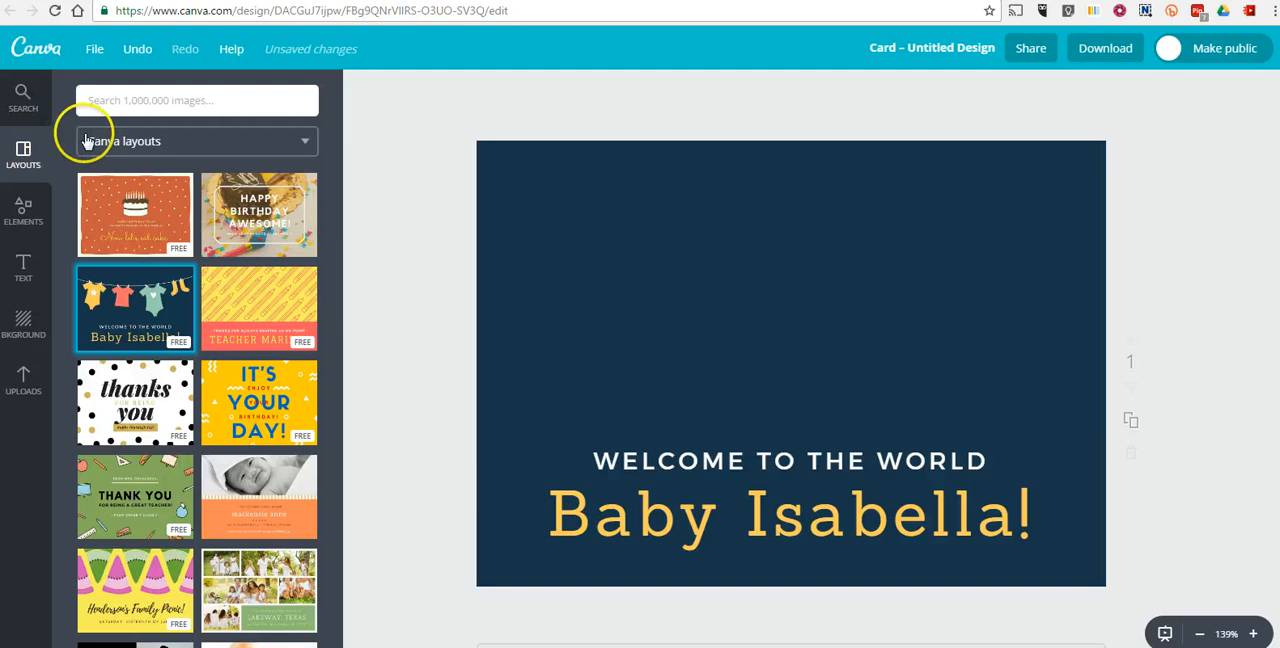
Search 'christmas' and place the red stocking in the card's top-right corner.
left_click(23, 98)
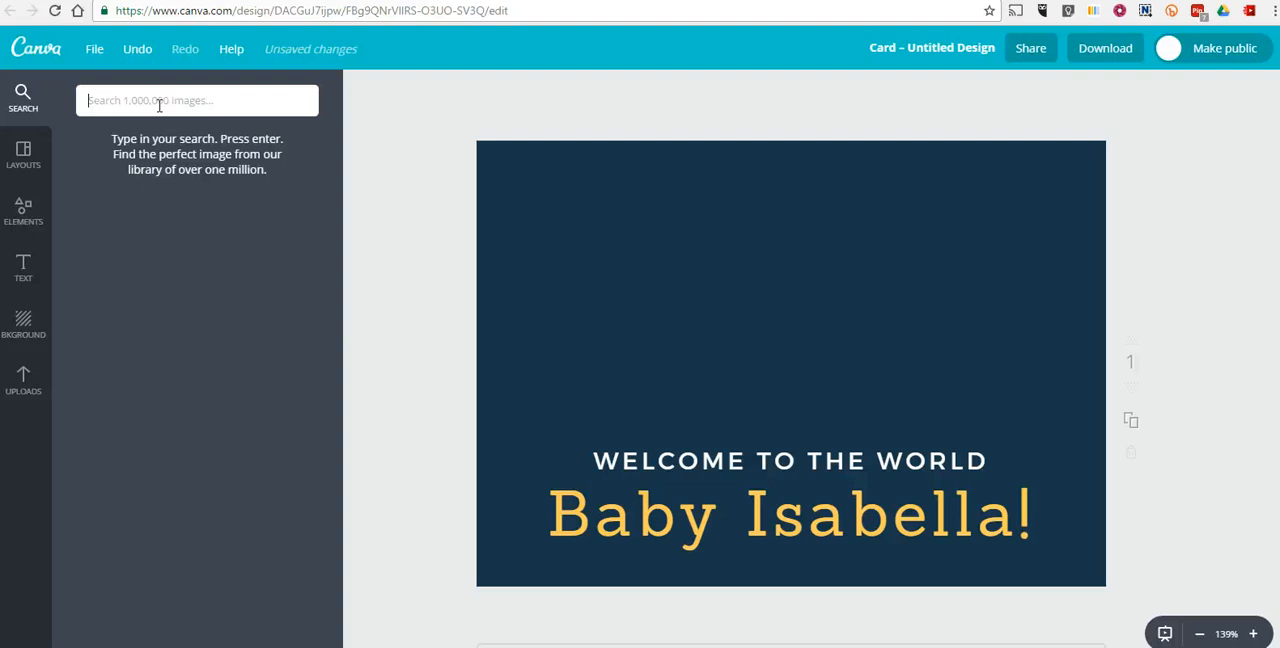
type("christm")
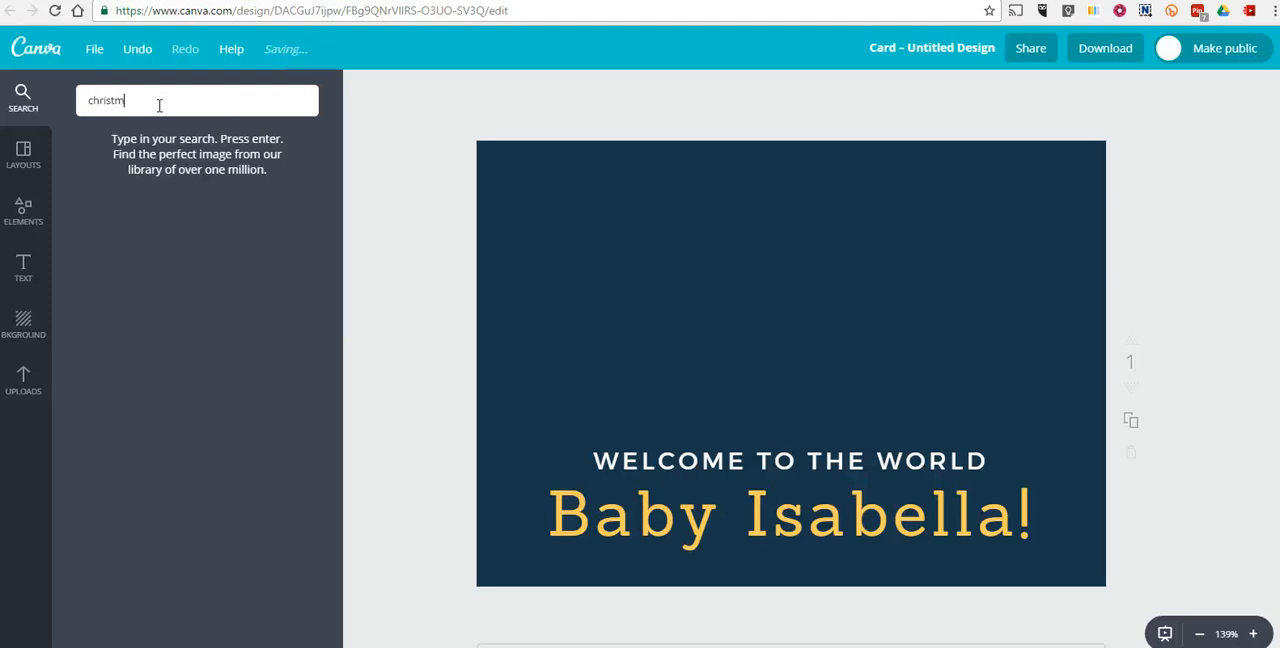
key("Return")
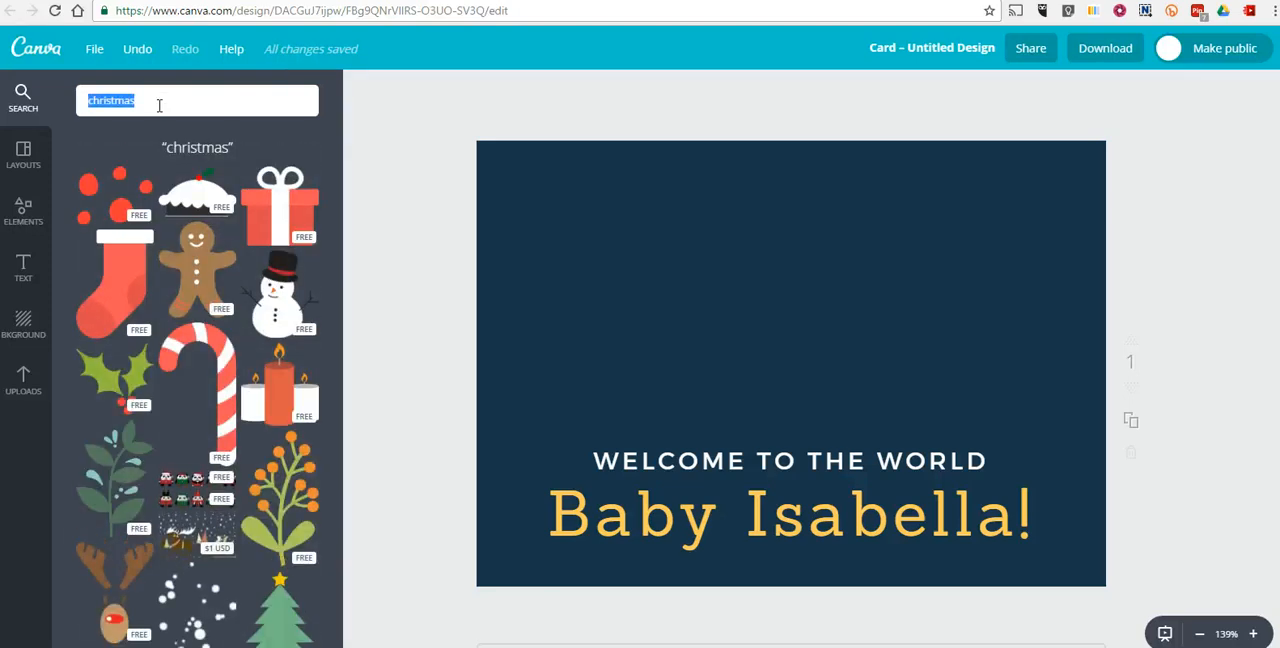
mouse_move(128, 274)
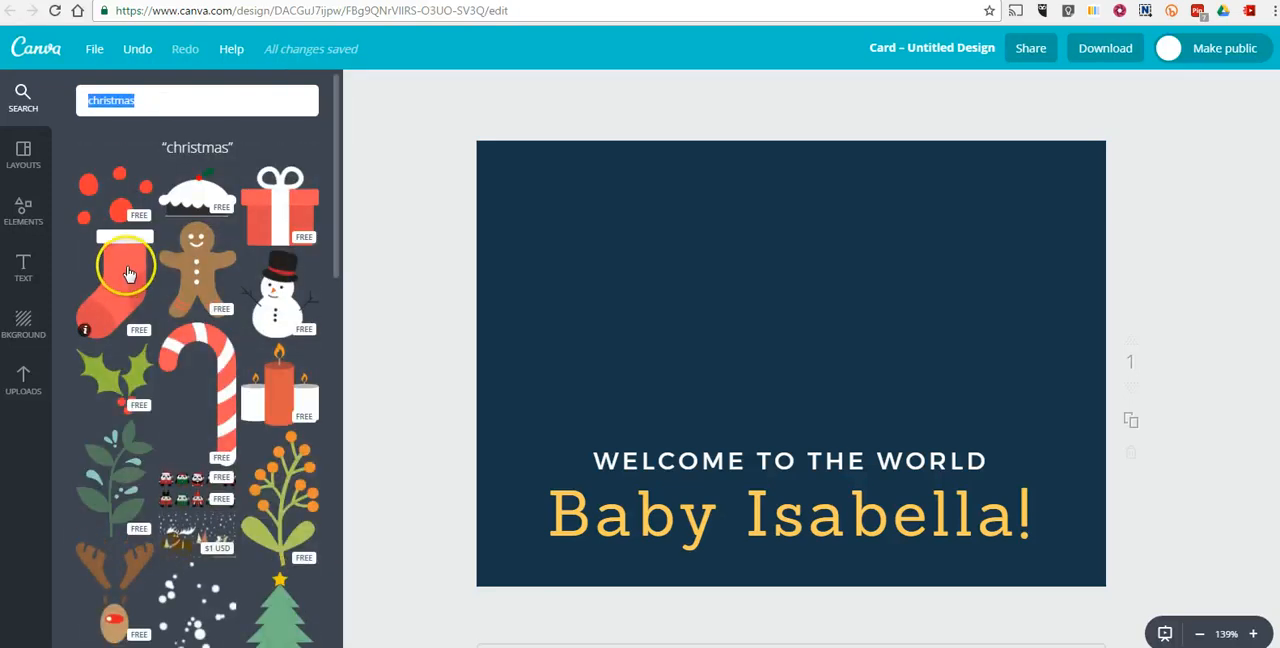
left_click(113, 270)
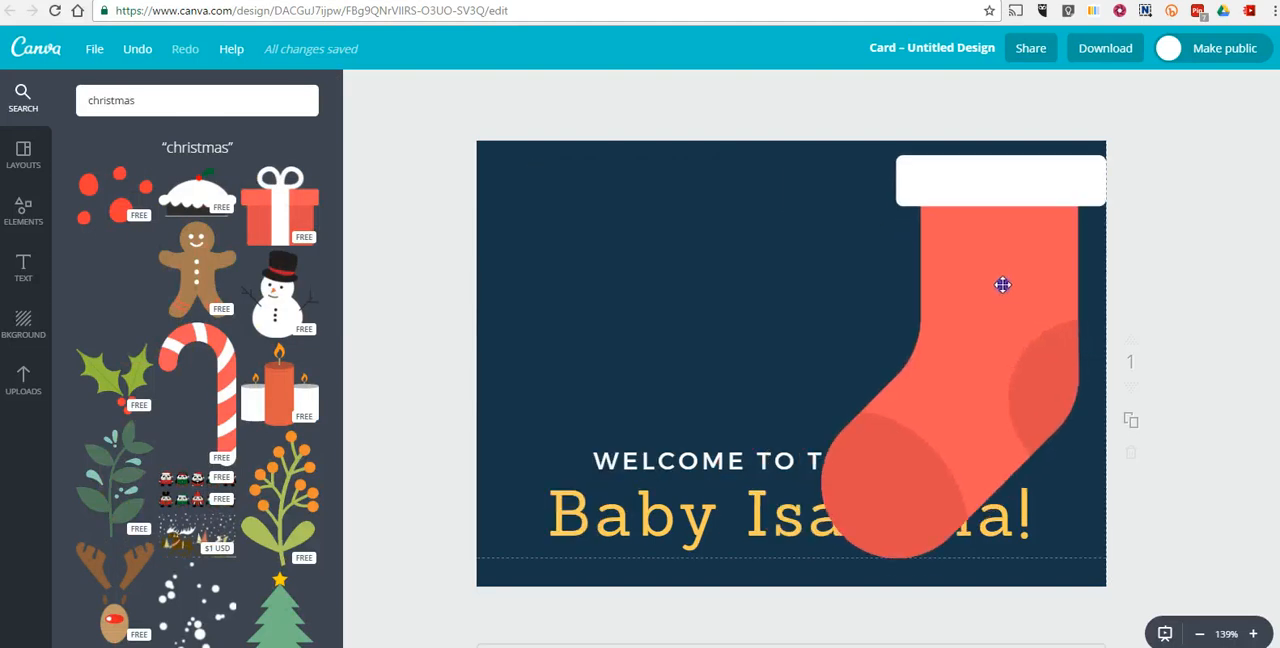
left_click(1001, 285)
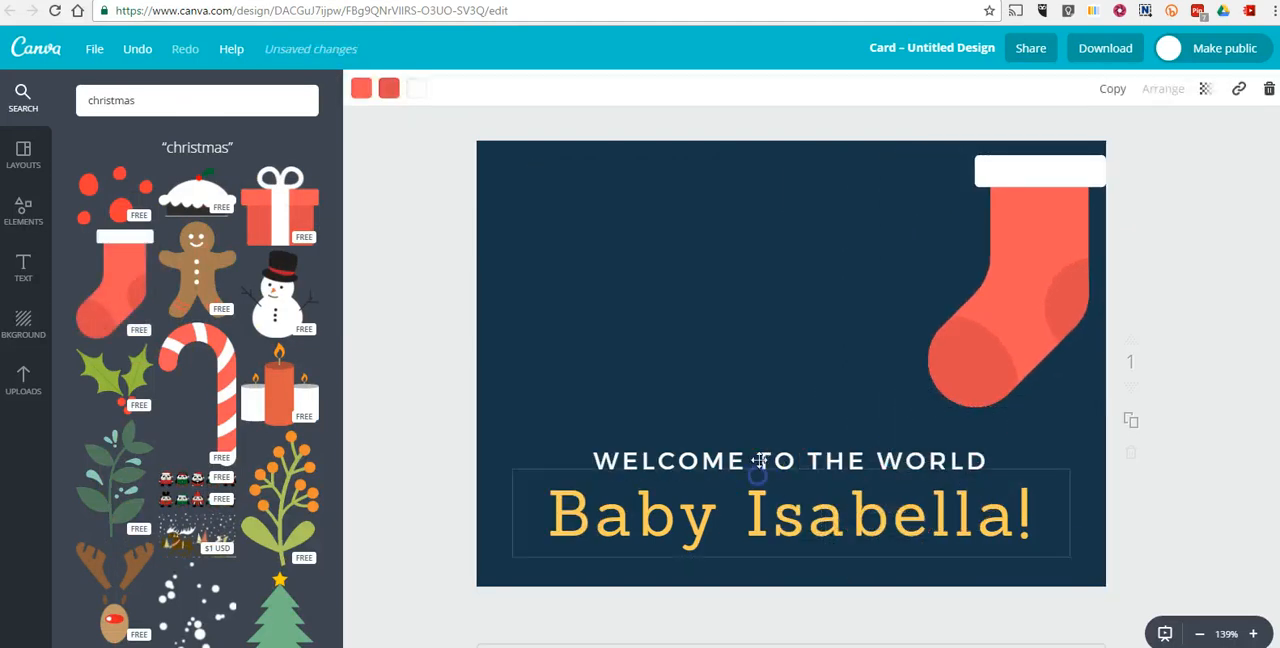
left_click(790, 514)
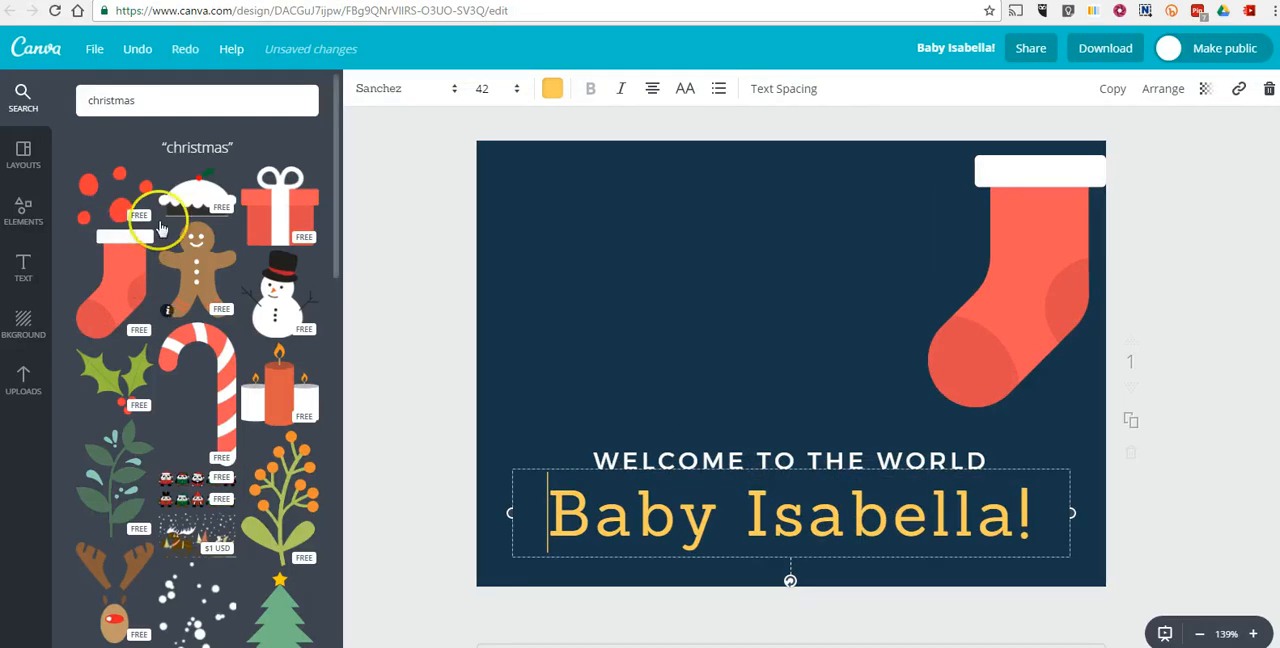
mouse_move(100, 195)
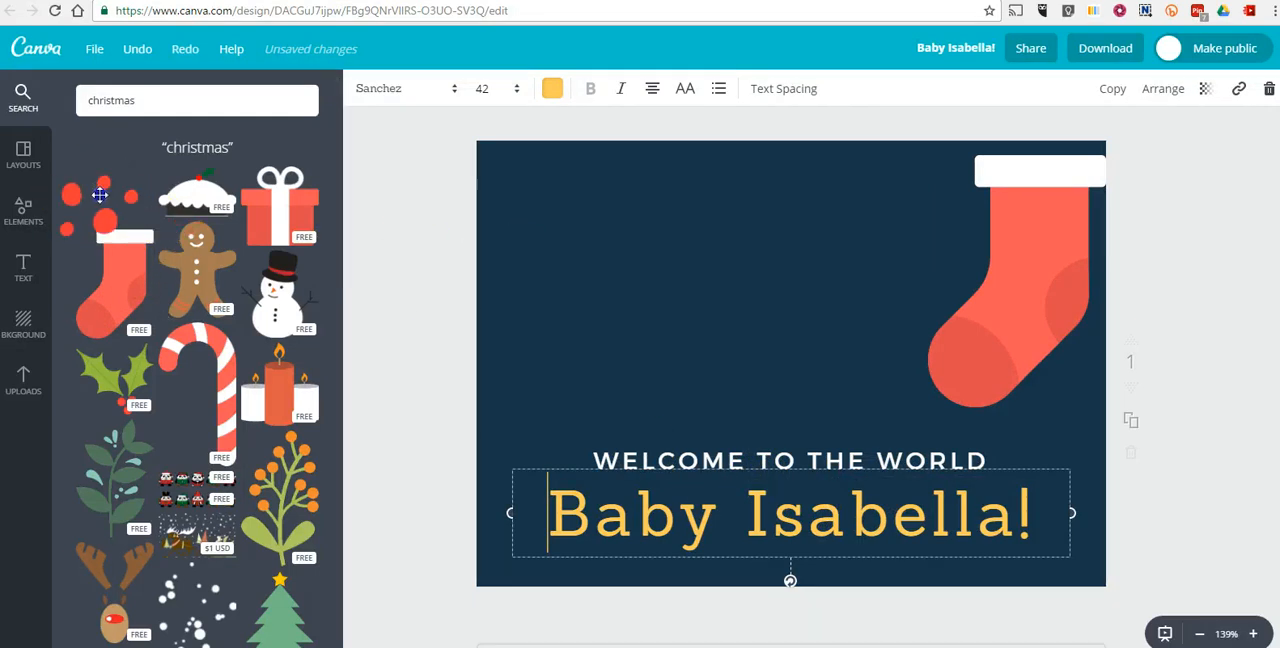
Add the reindeer, shrink it to about half size and move it top-left.
left_click(365, 481)
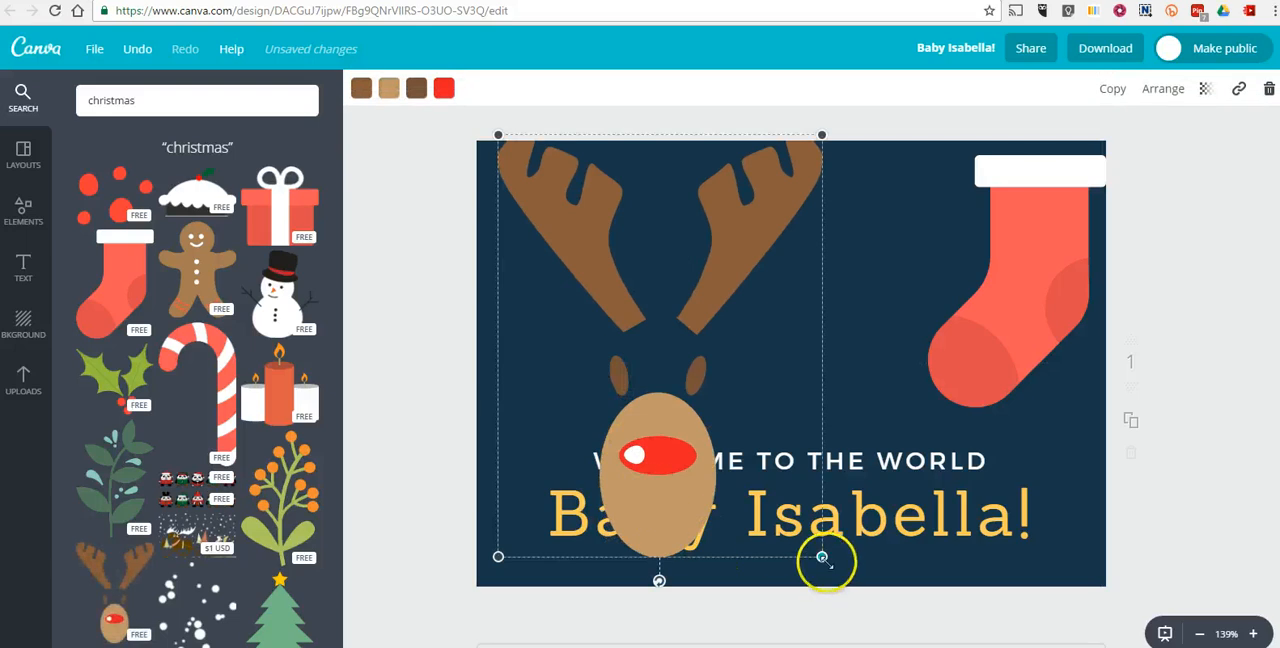
left_click_drag(822, 557, 688, 384)
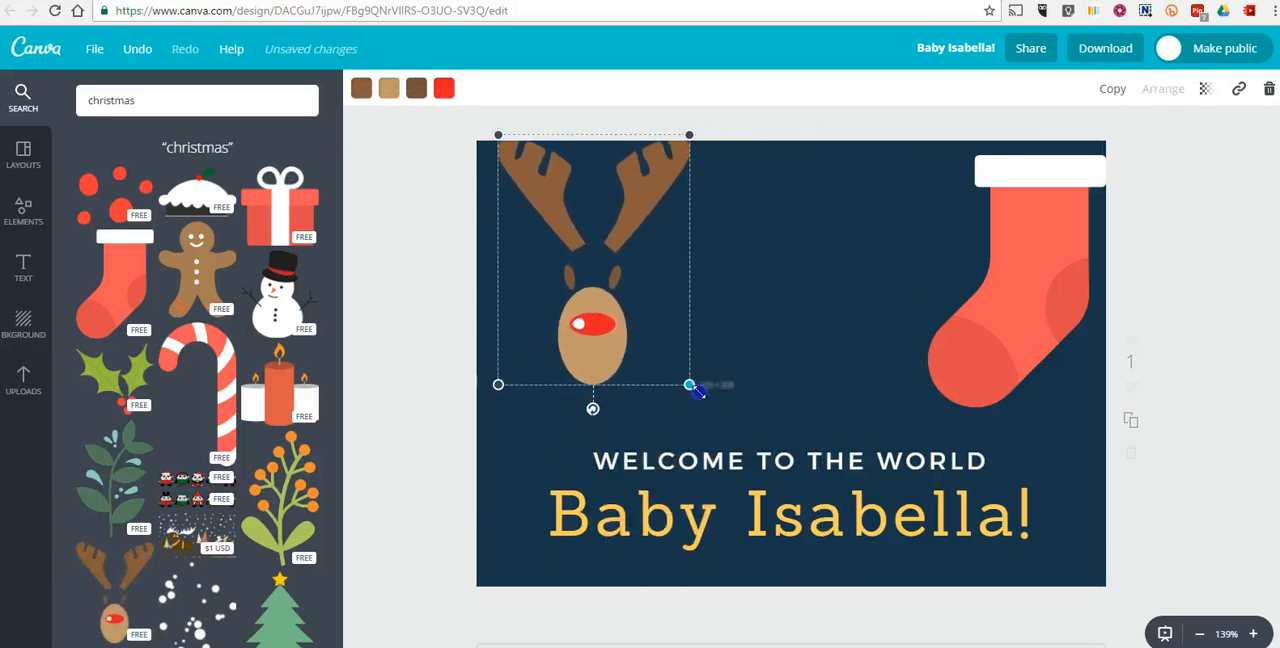
left_click_drag(688, 384, 672, 408)
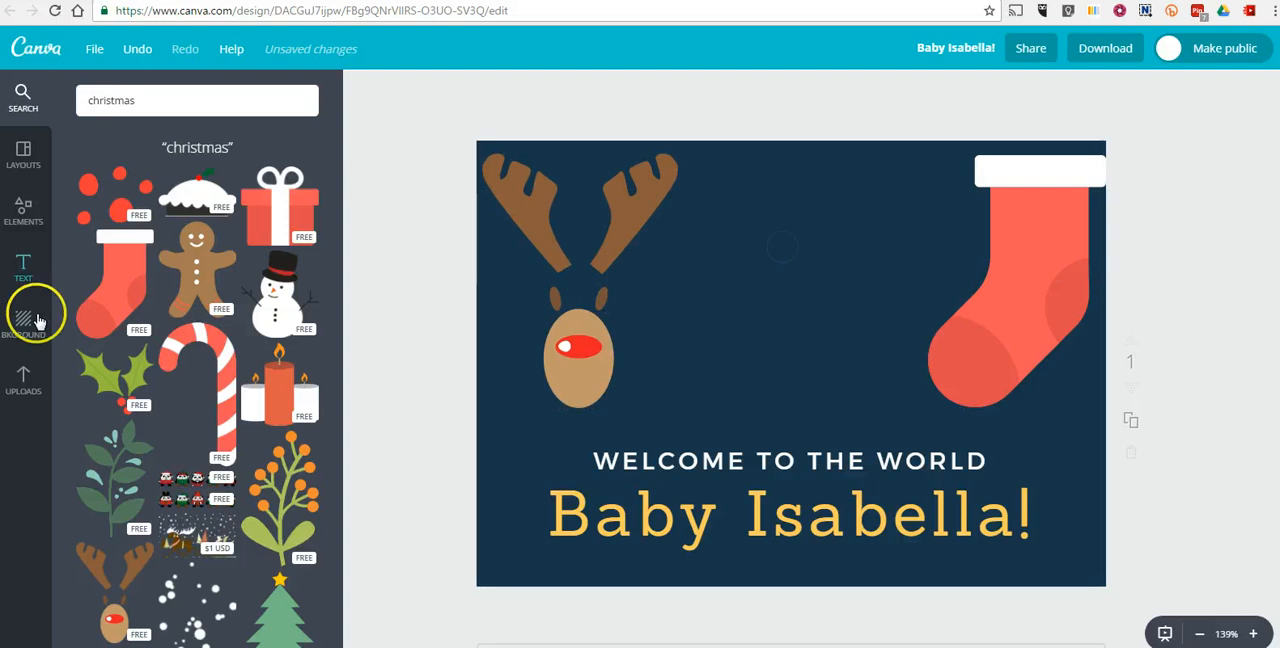
Upload the 'isla's faces' collage from Personal images > Isla into Uploads.
left_click(23, 380)
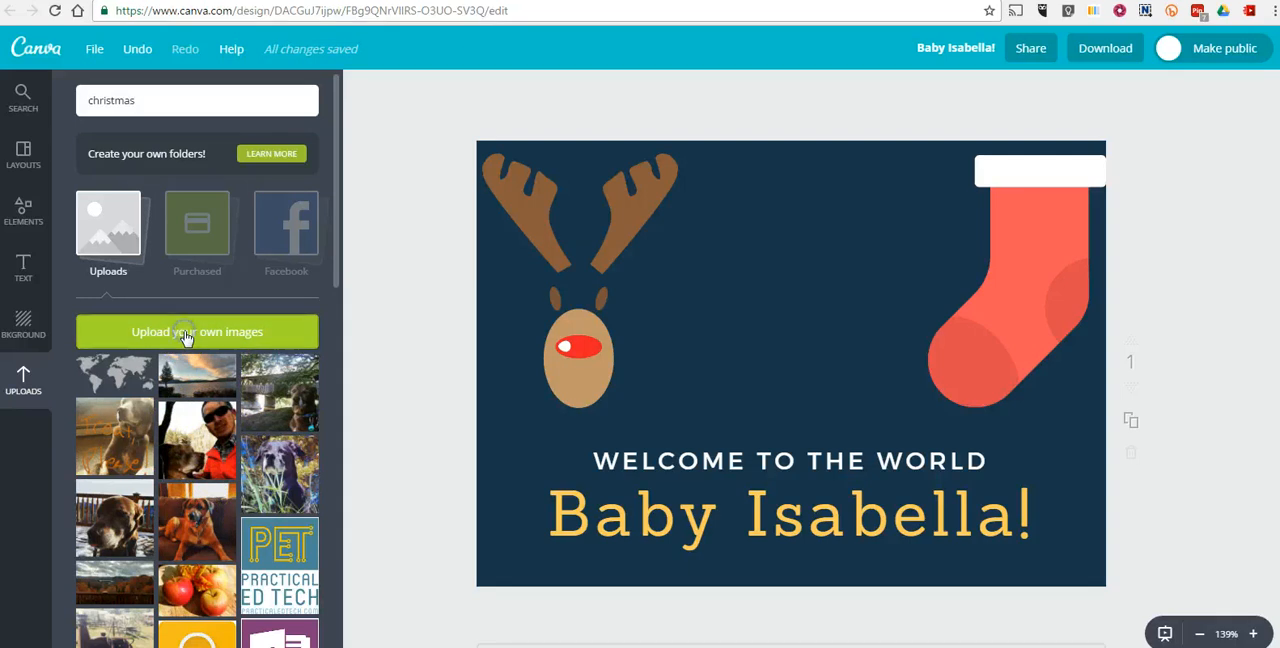
left_click(197, 331)
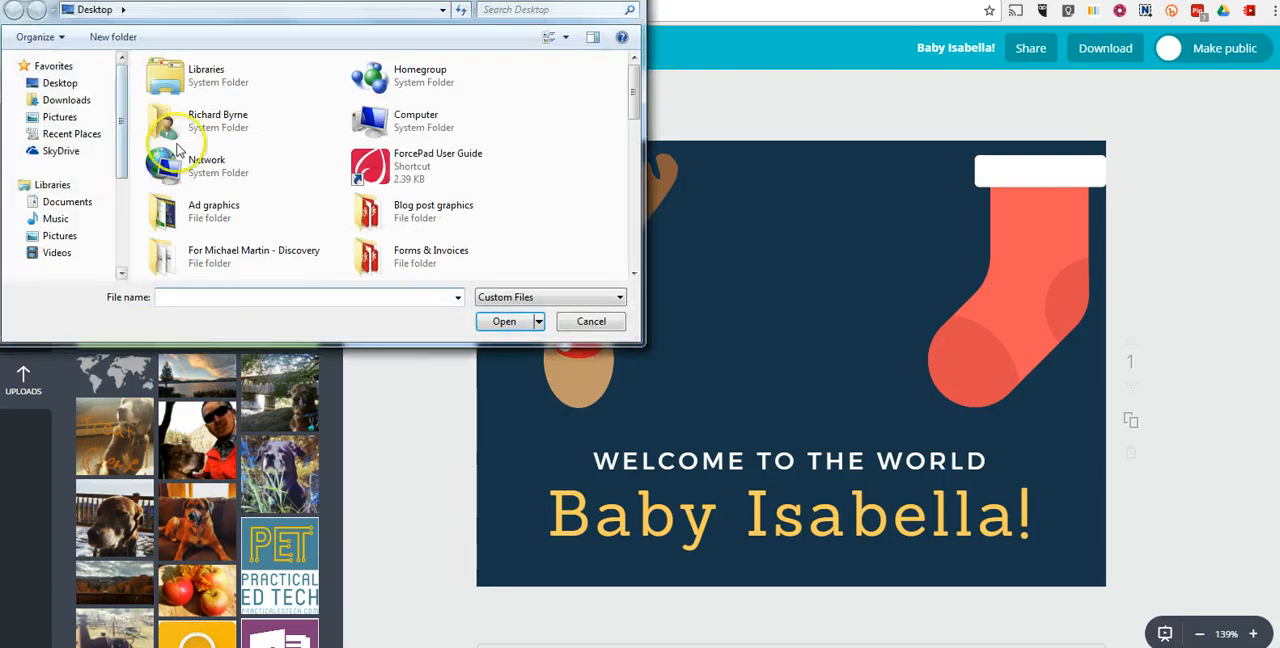
scroll("down", 3)
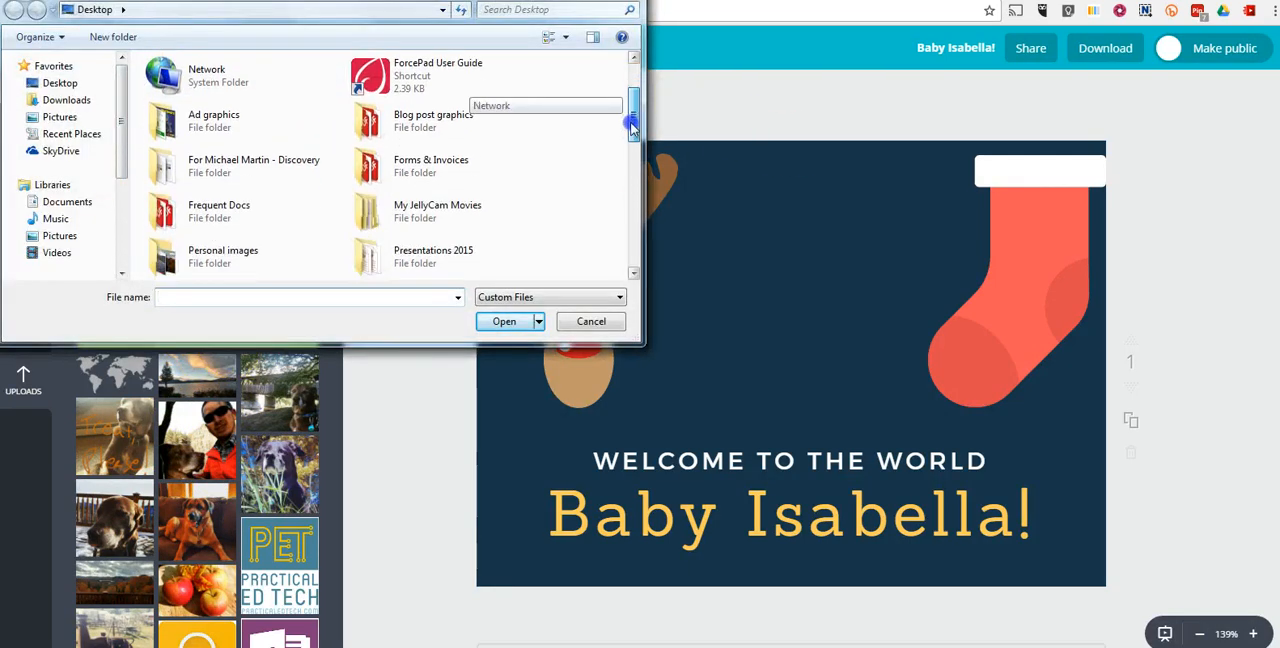
double_click(222, 256)
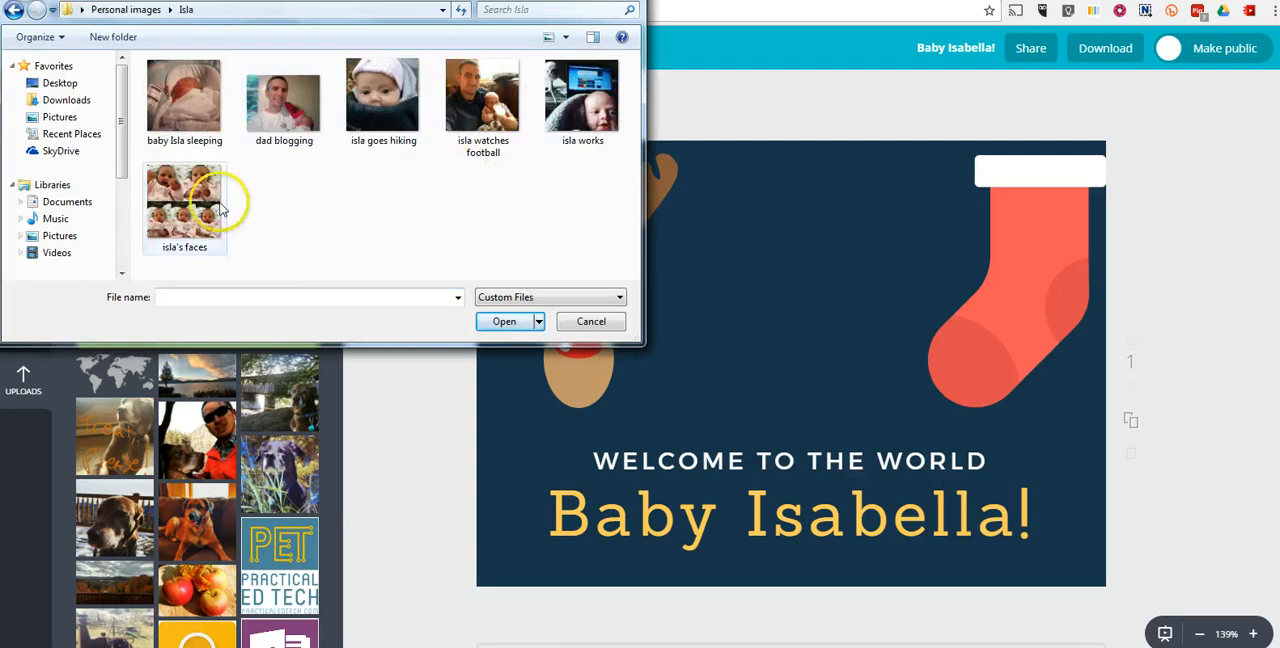
left_click(591, 321)
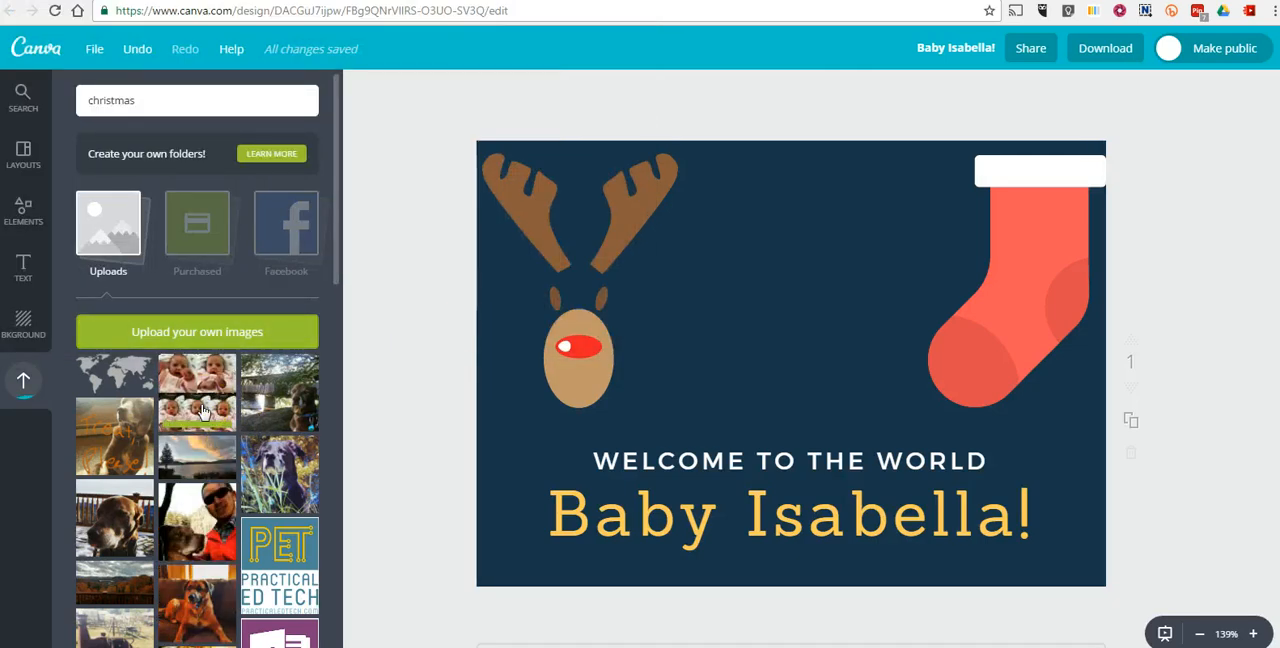
mouse_move(388, 502)
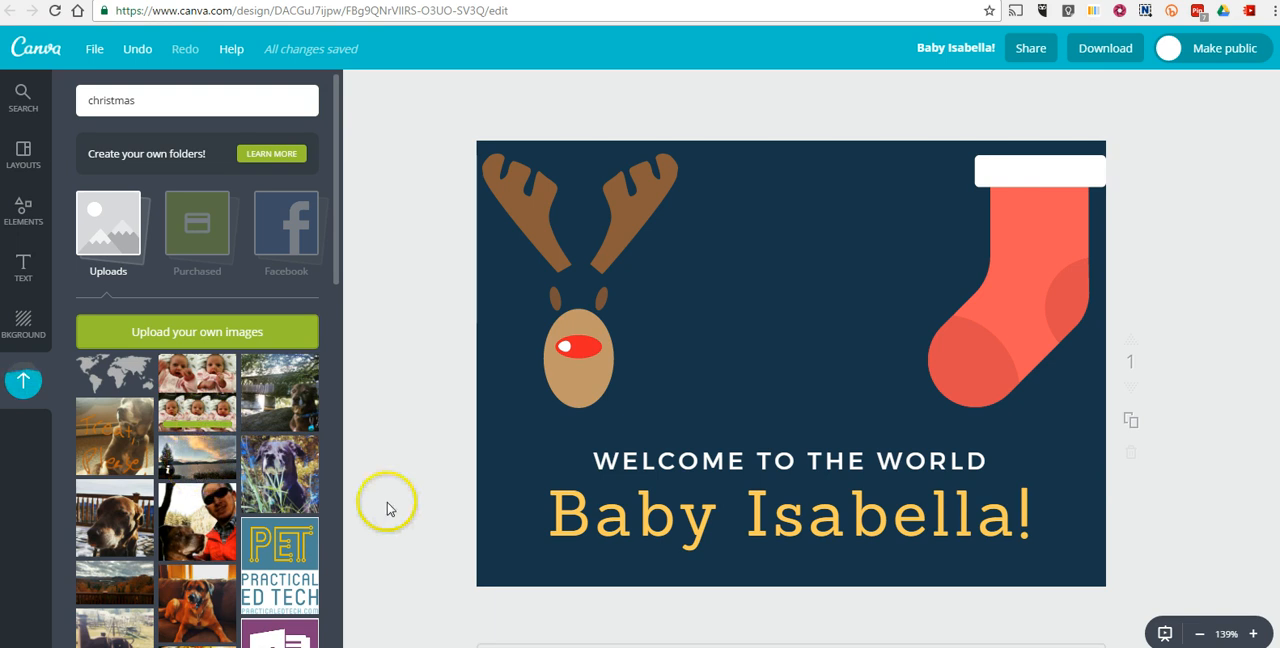
mouse_move(792, 305)
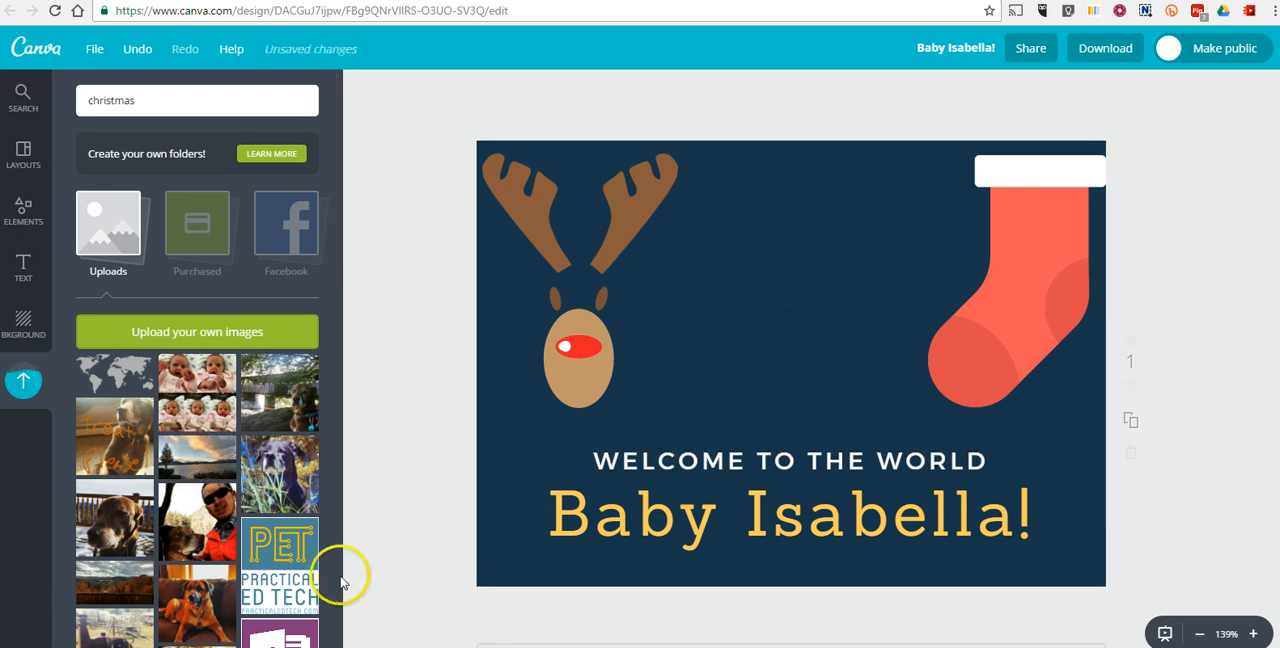
Place the faces collage on the card and shrink it between reindeer and stocking.
left_click(790, 365)
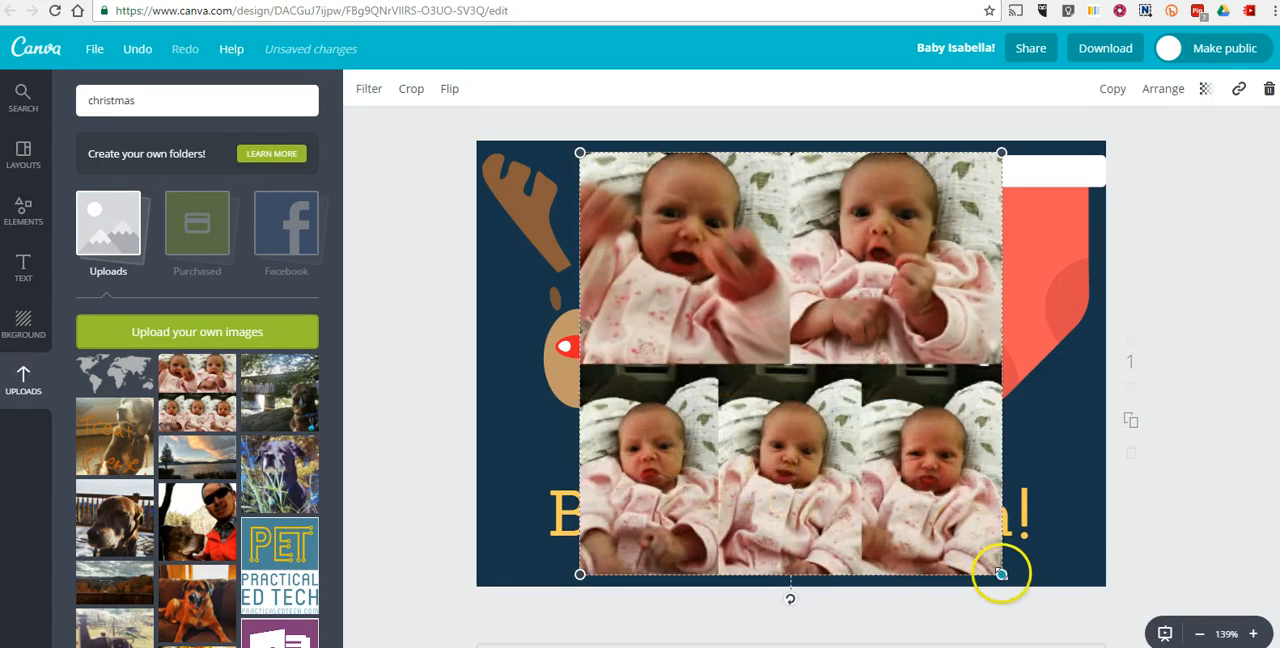
left_click_drag(1001, 573, 817, 389)
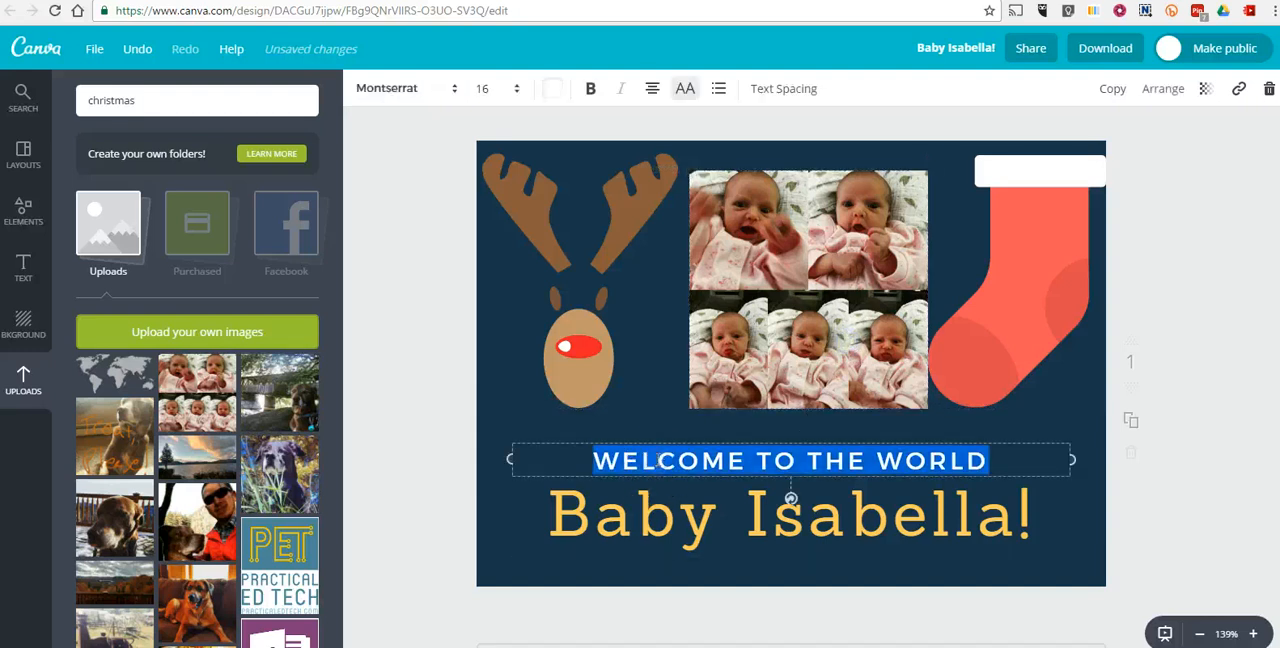
Replace the small 'SEASONS GREETINGS!' heading with 'HAPPY HOLIDAYS'.
type("SEASN")
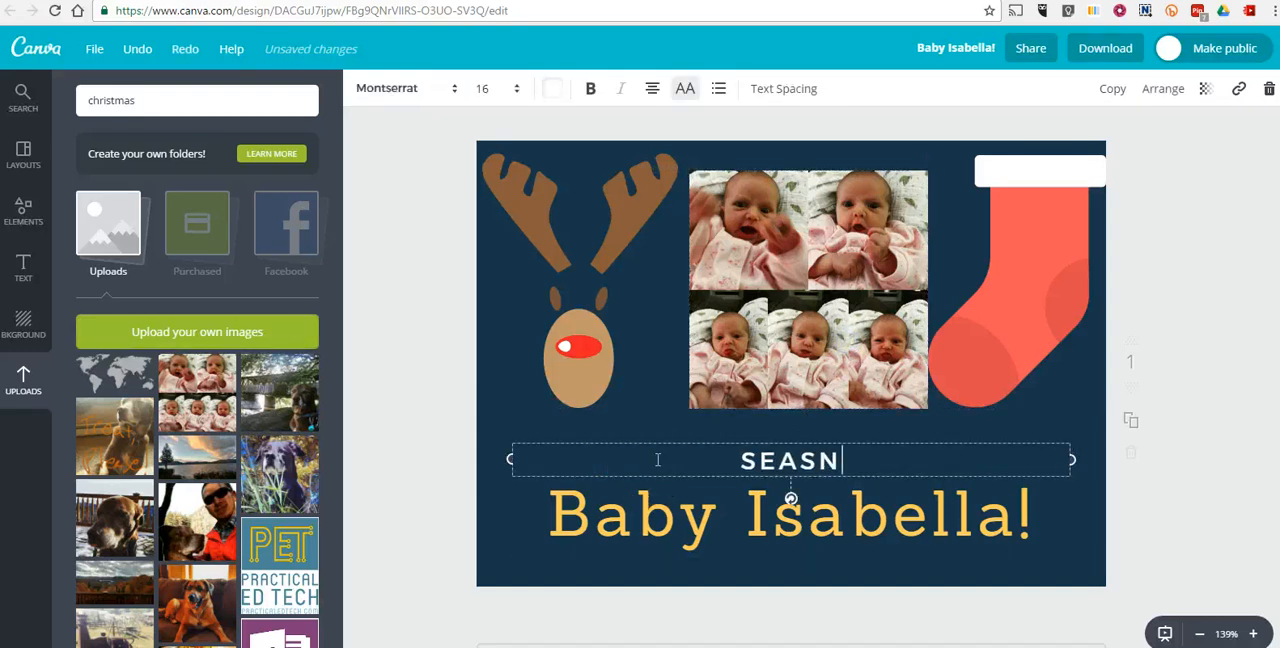
type("ONS")
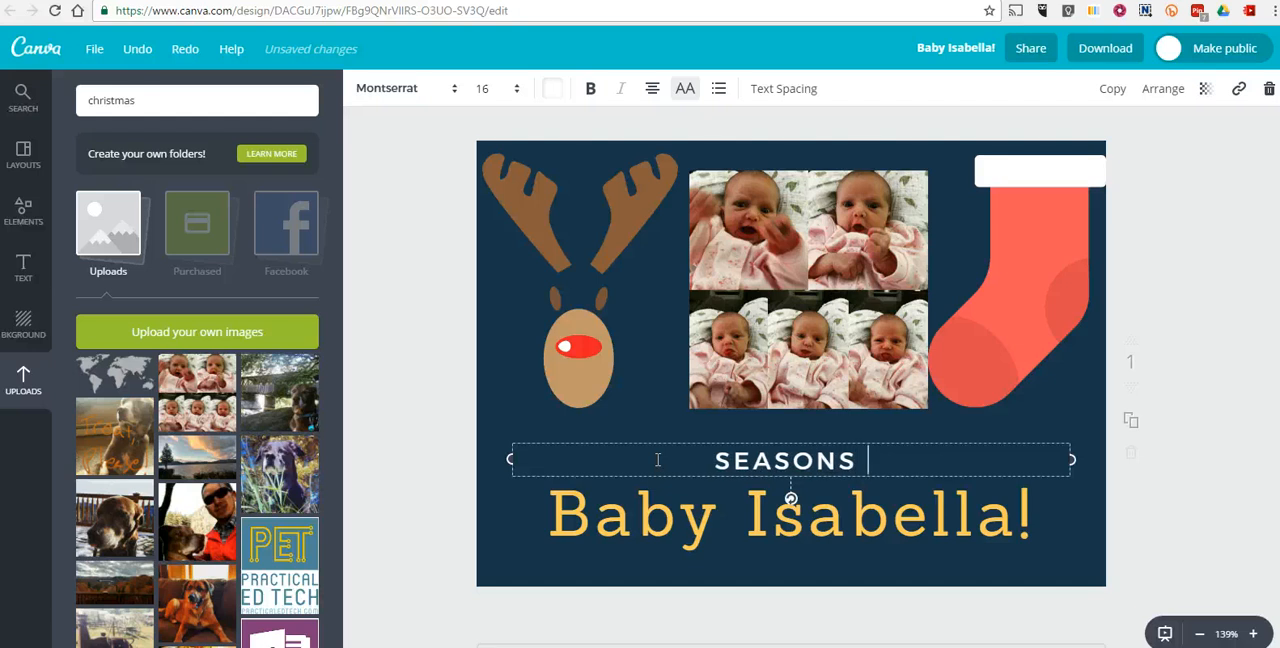
type("GREETINGS!")
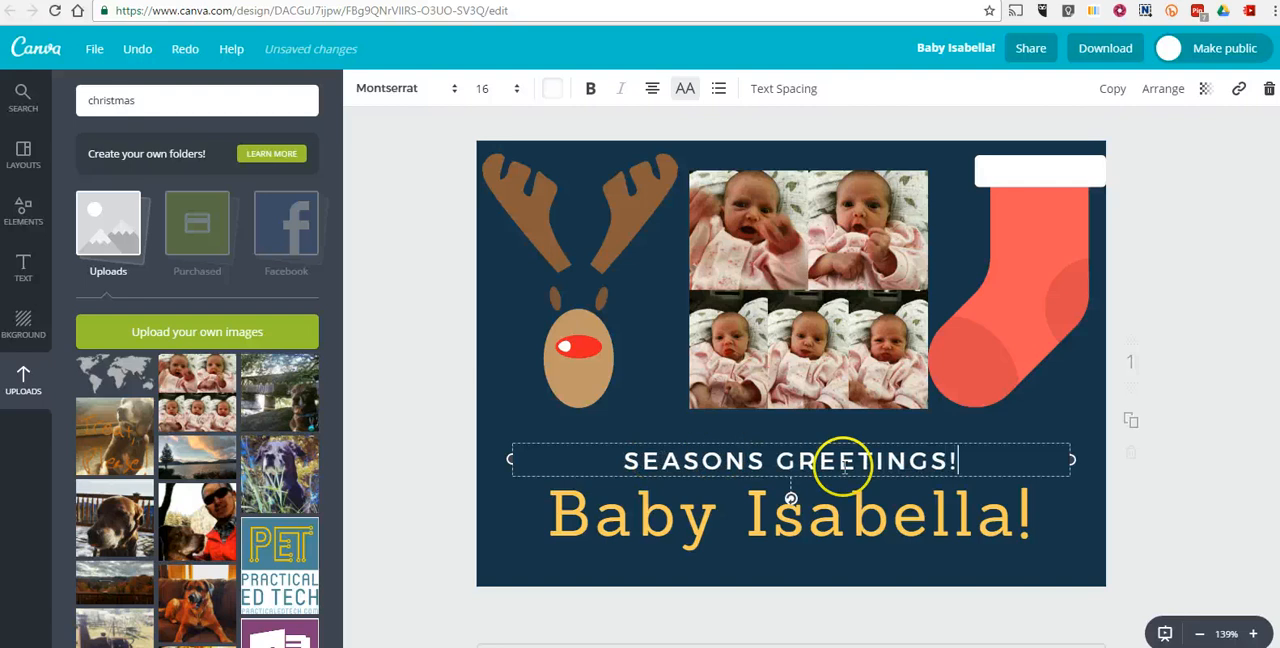
triple_click(790, 461)
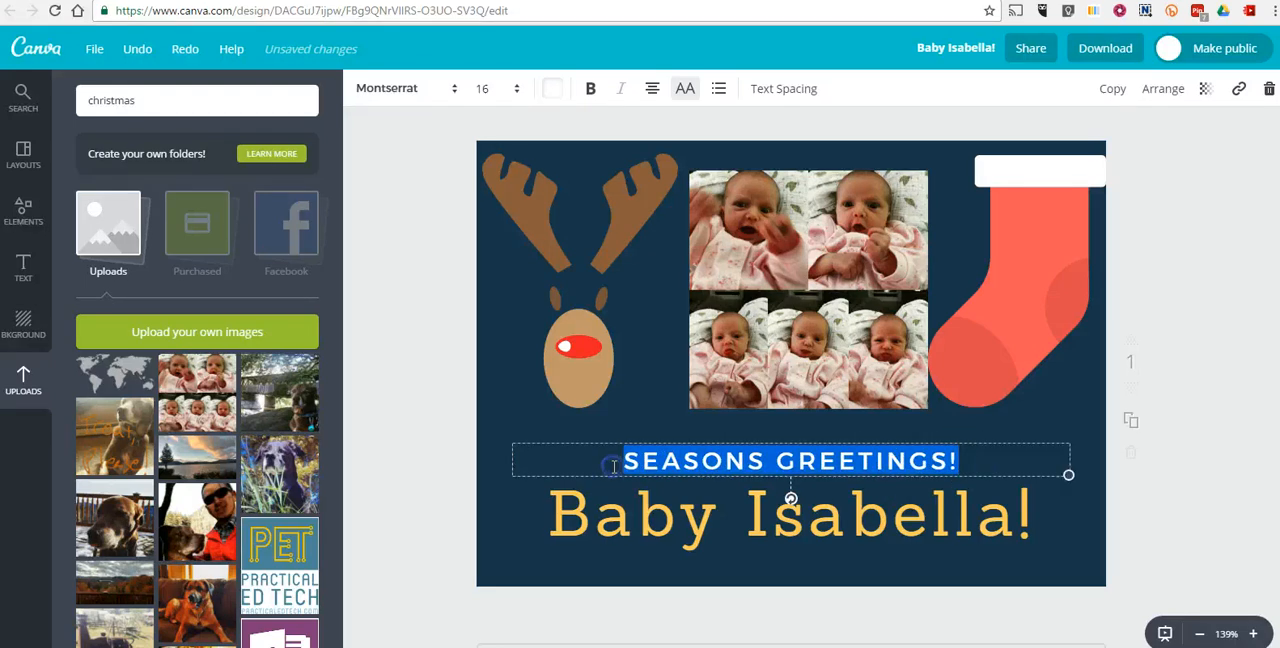
type("HAPPY HO")
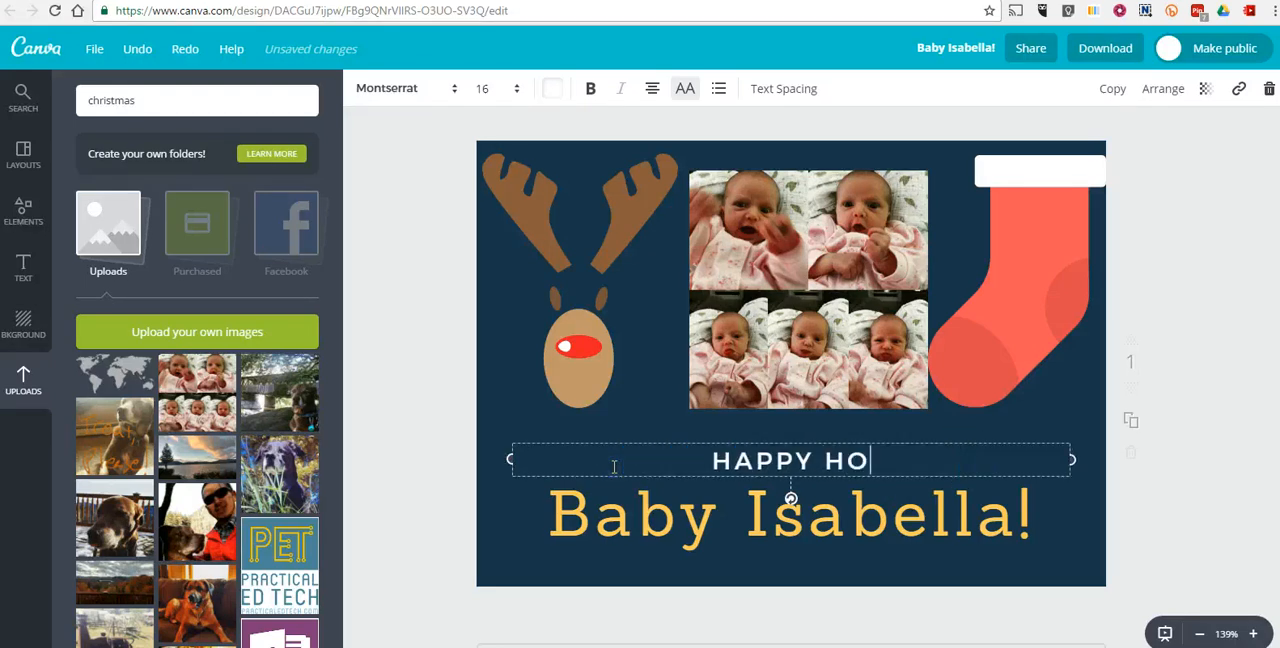
type("LIDAYS")
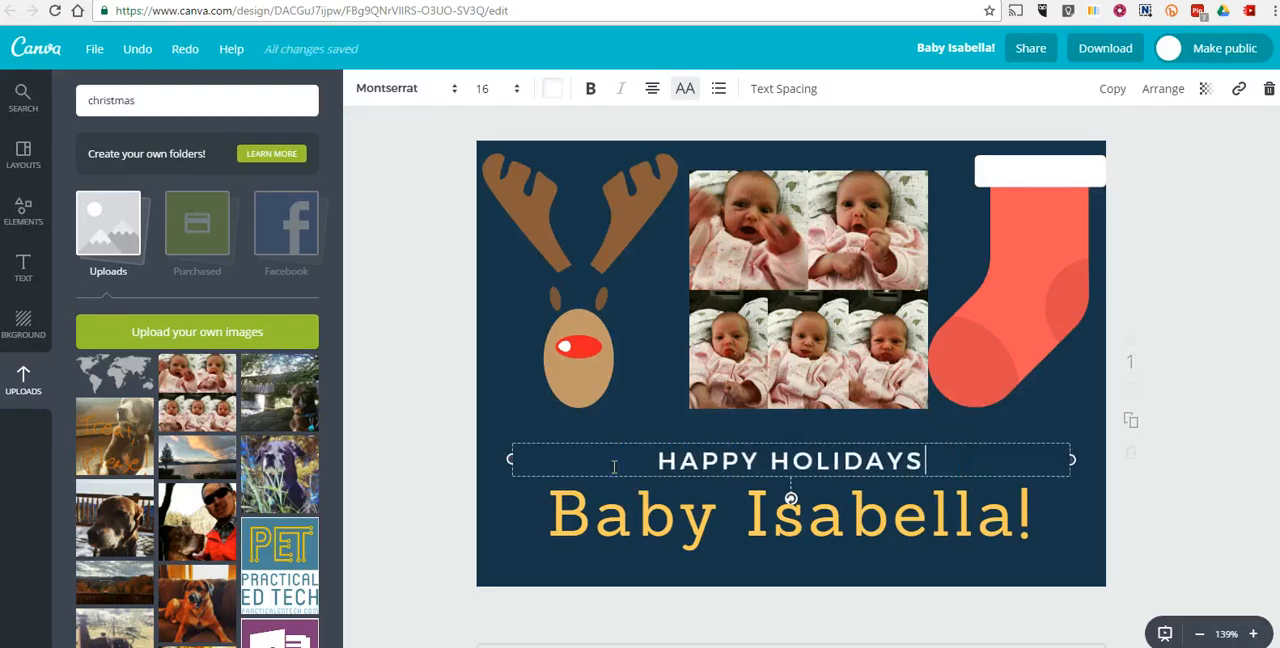
Change the large 'Baby Isabella!' heading to 'From Isla!' and deselect the text.
left_click(790, 515)
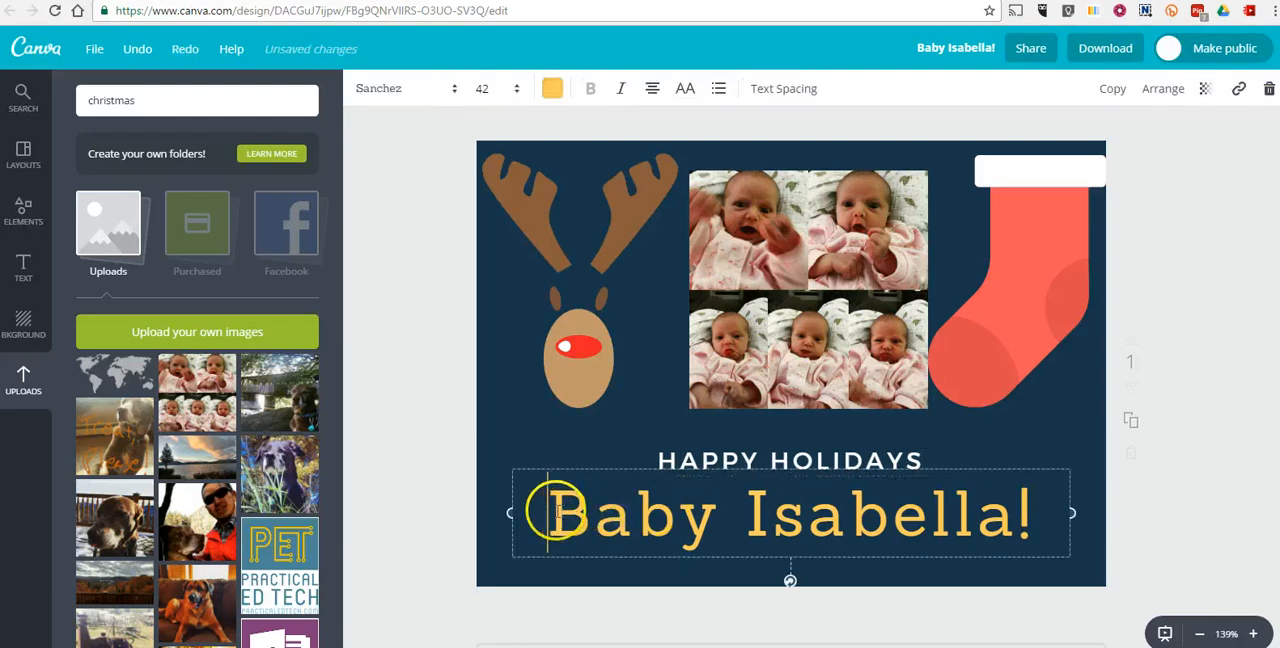
triple_click(790, 515)
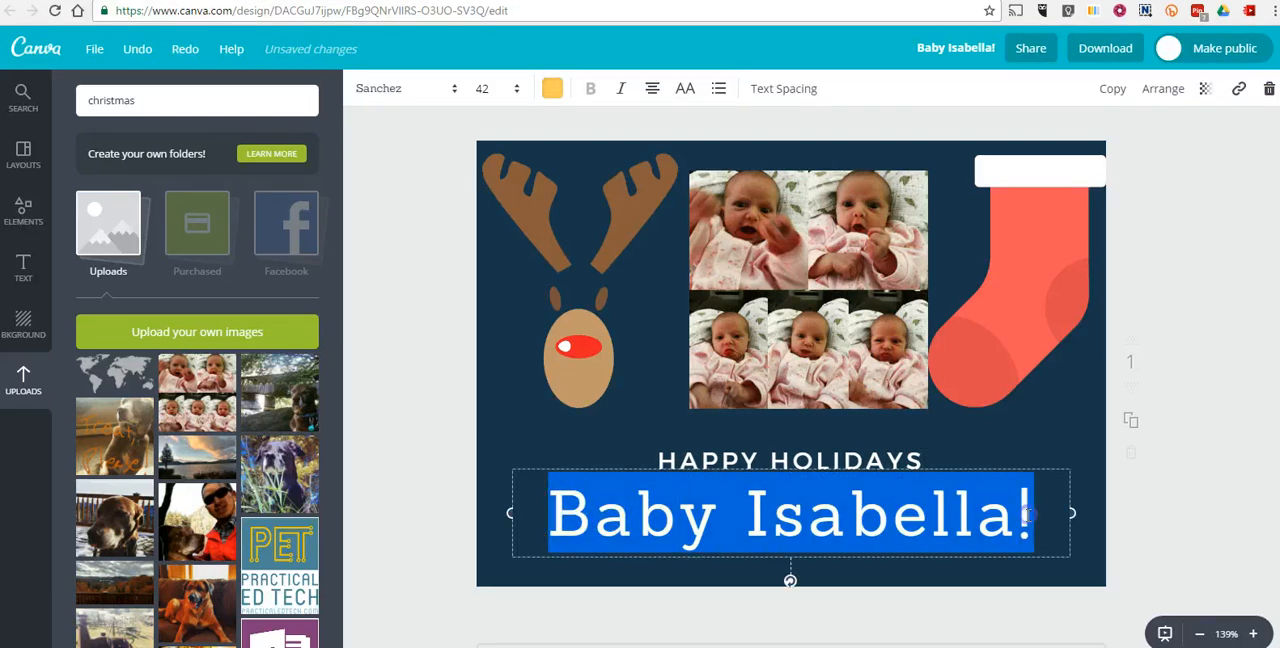
type("From")
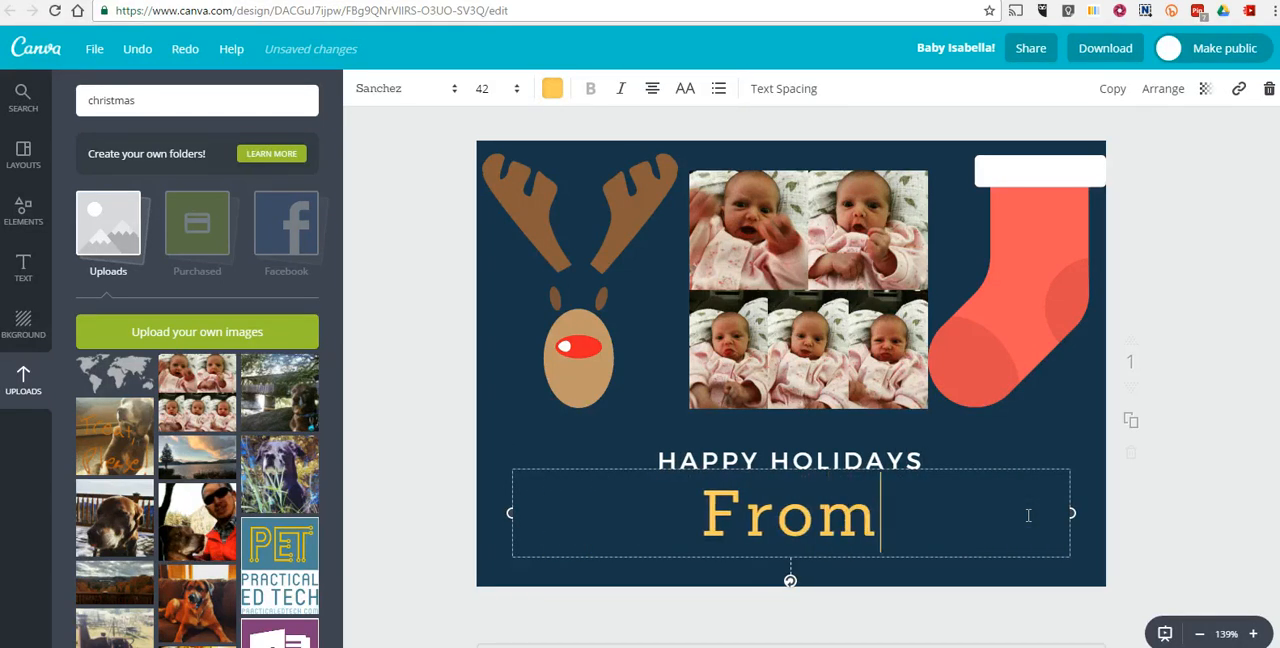
type("I")
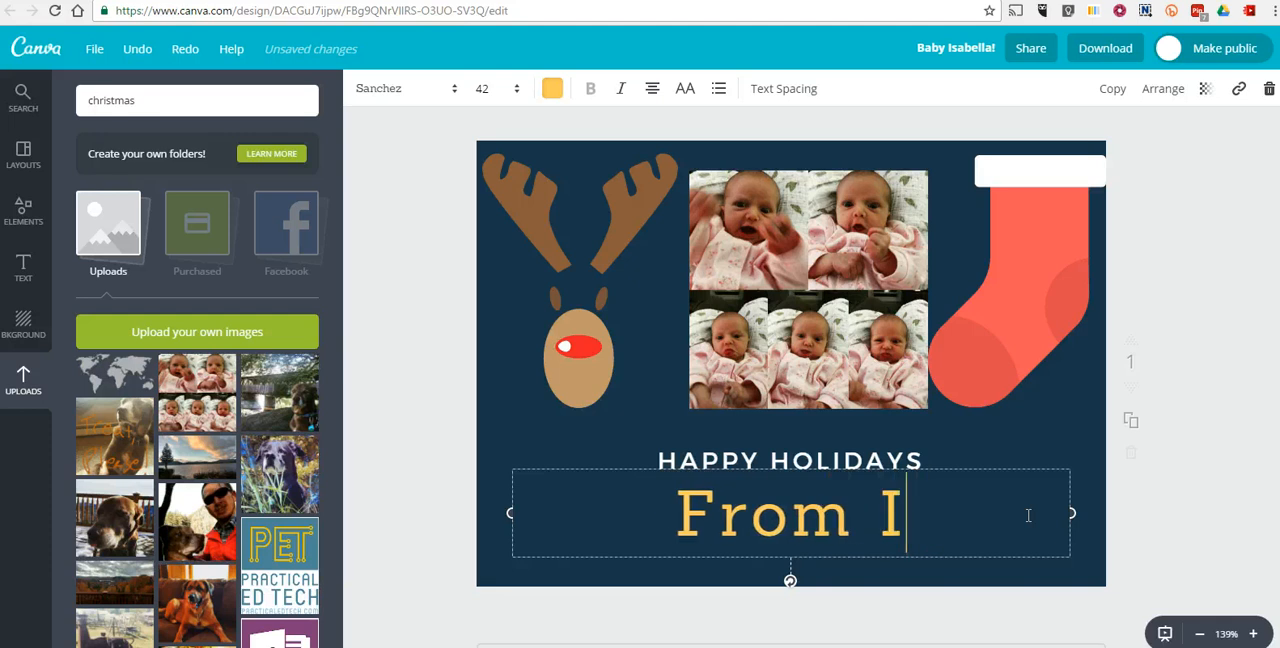
type("sla")
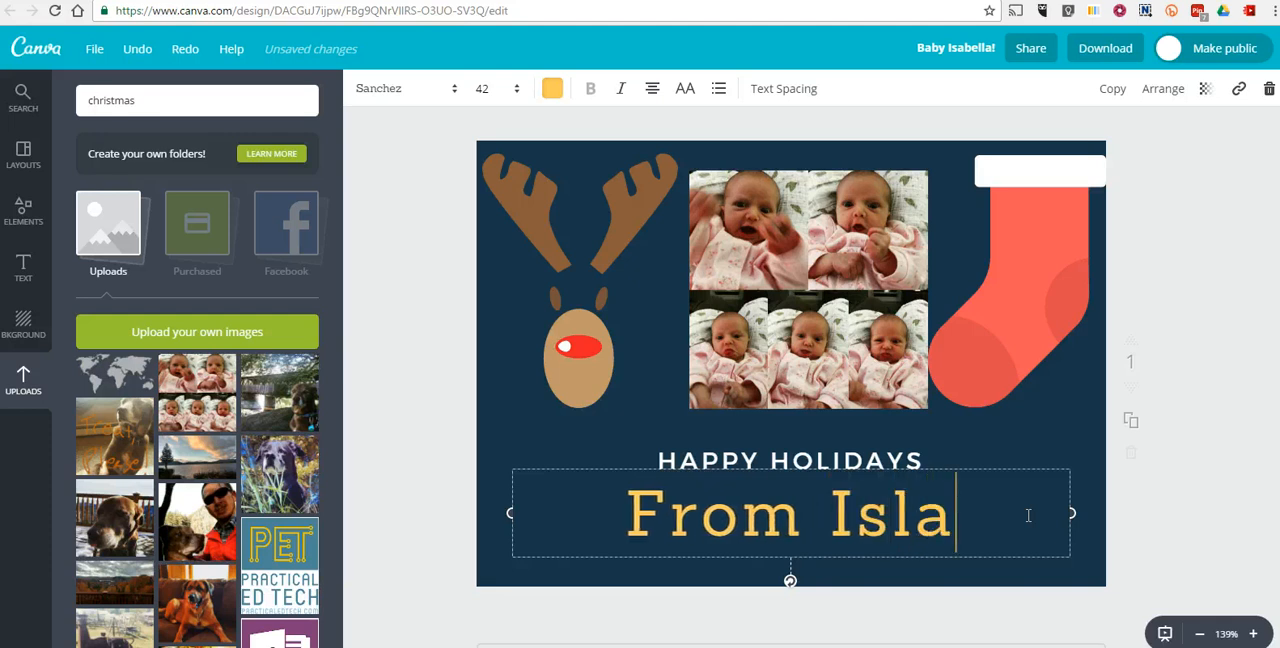
type("!")
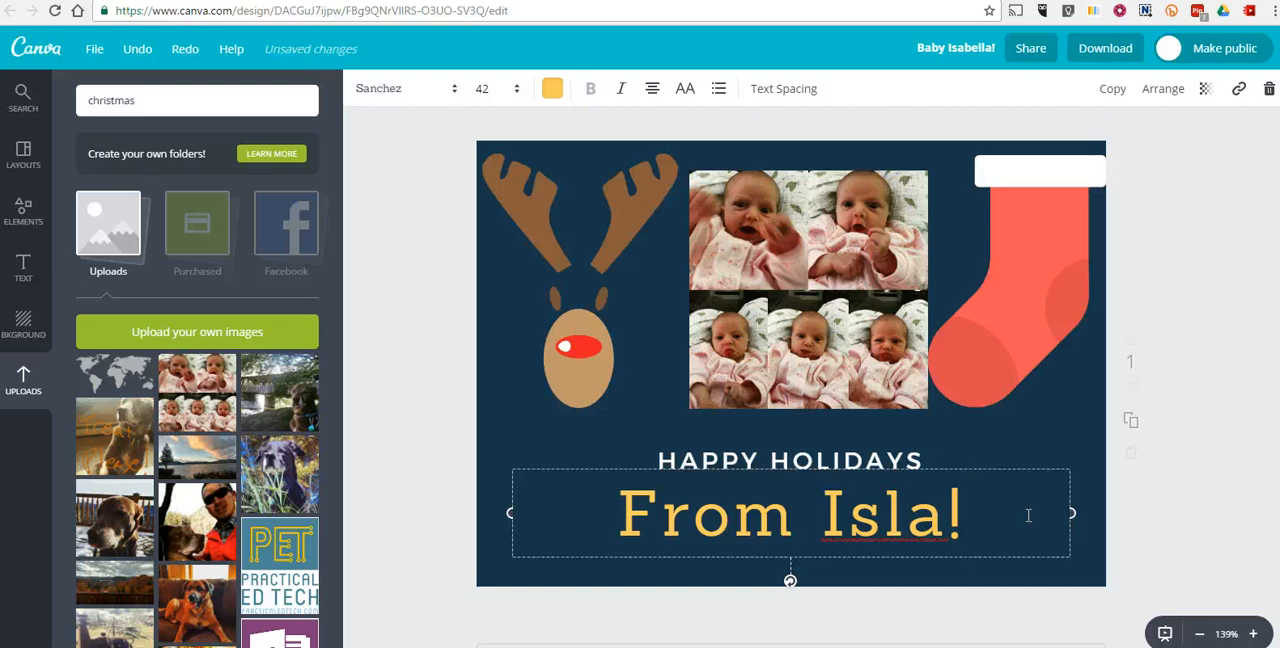
left_click(1132, 183)
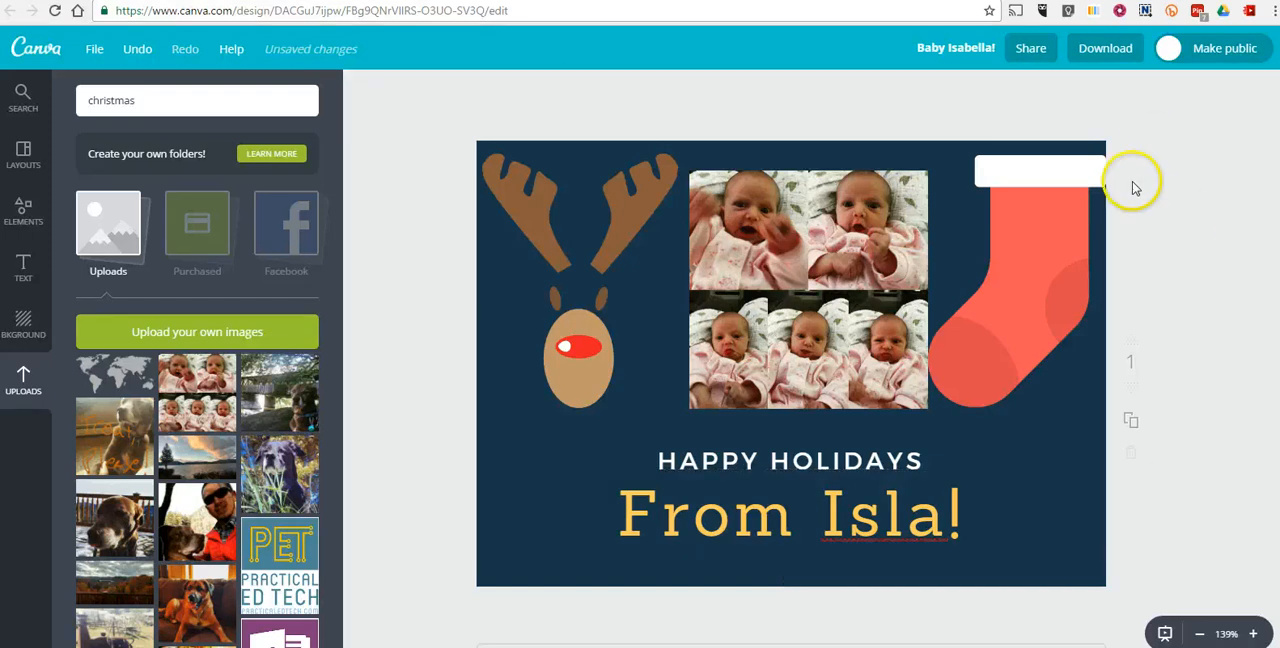